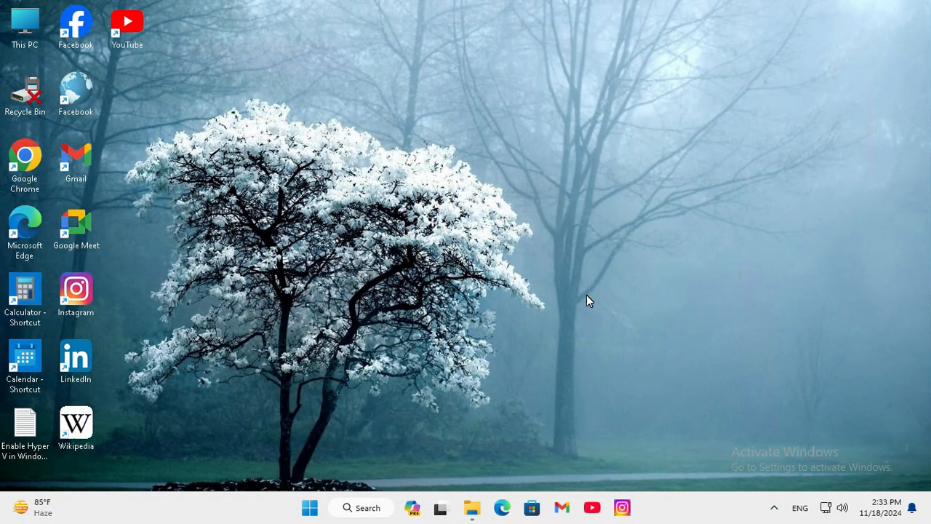
pyautogui.moveTo(594, 180)
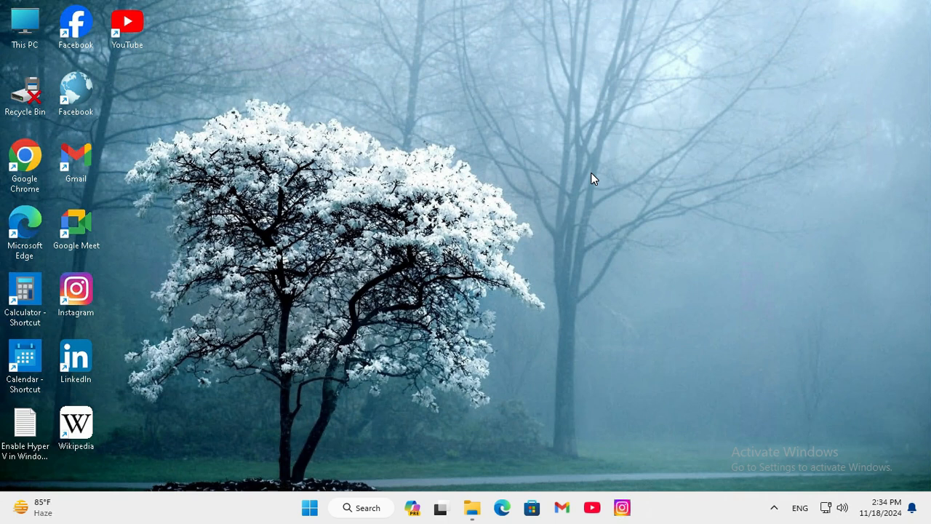
pyautogui.moveTo(427, 320)
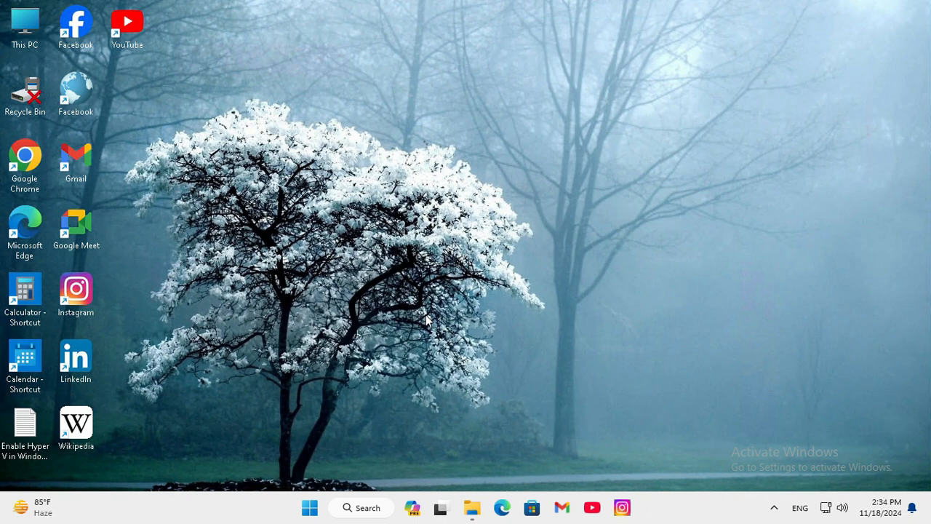
pyautogui.moveTo(471, 506)
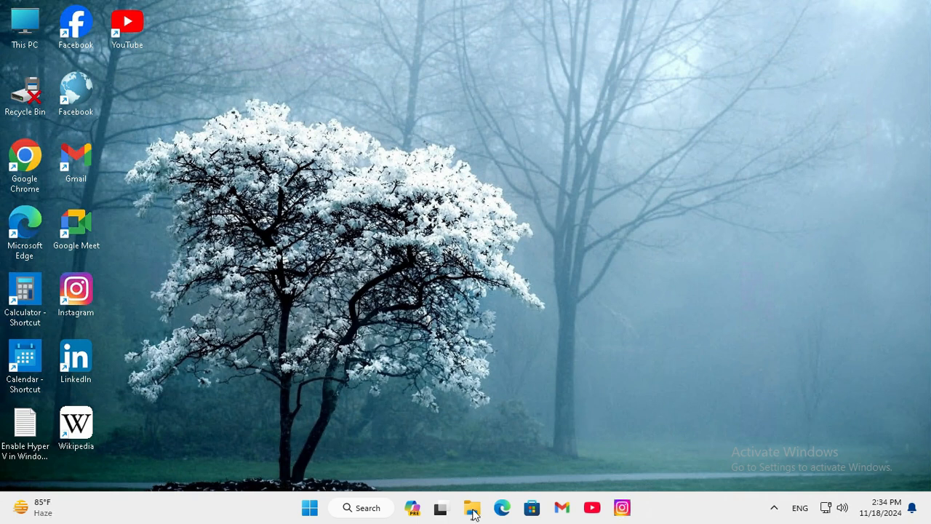
# Launch File Explorer and reach Folder Options through the See more (…) menu
pyautogui.click(471, 506)
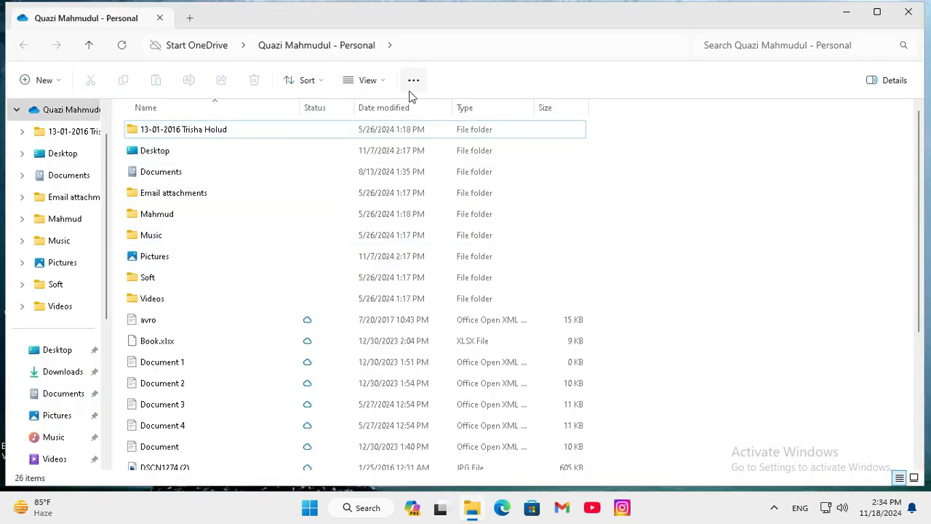
pyautogui.moveTo(413, 80)
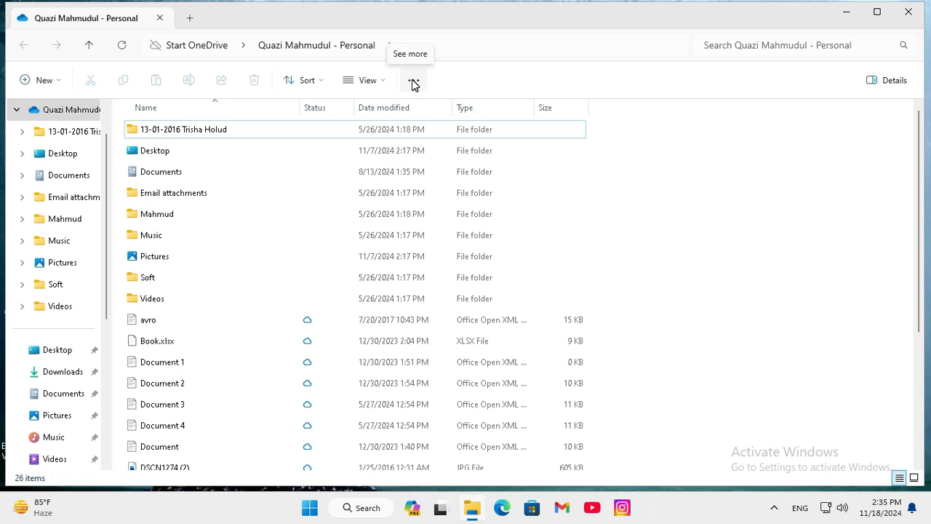
pyautogui.click(413, 80)
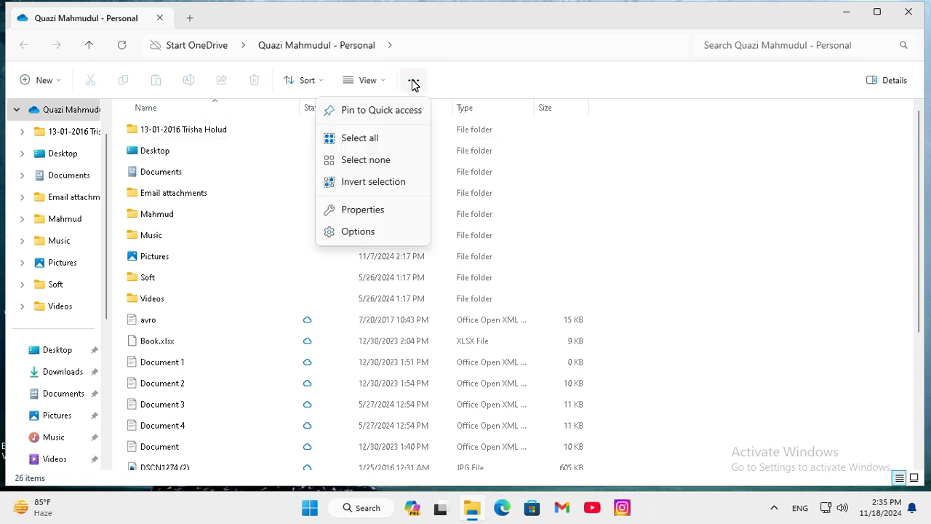
pyautogui.moveTo(358, 232)
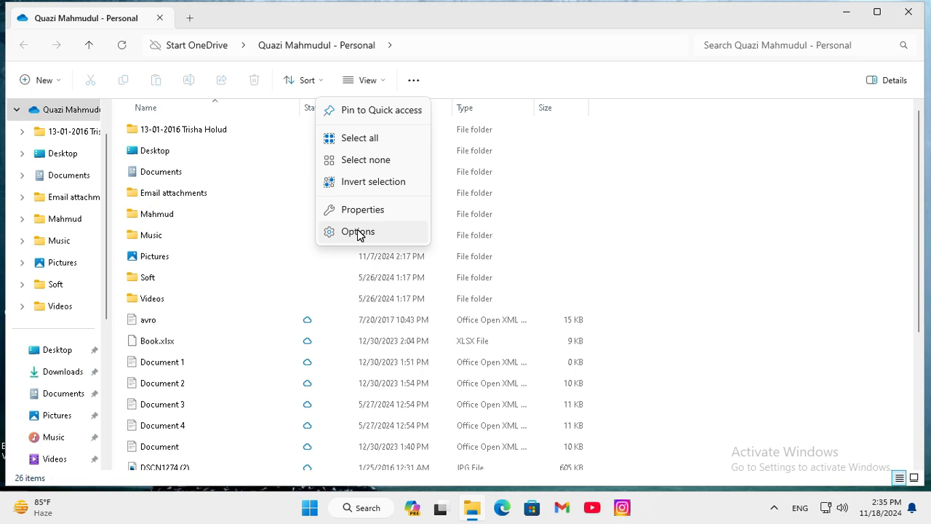
pyautogui.click(357, 232)
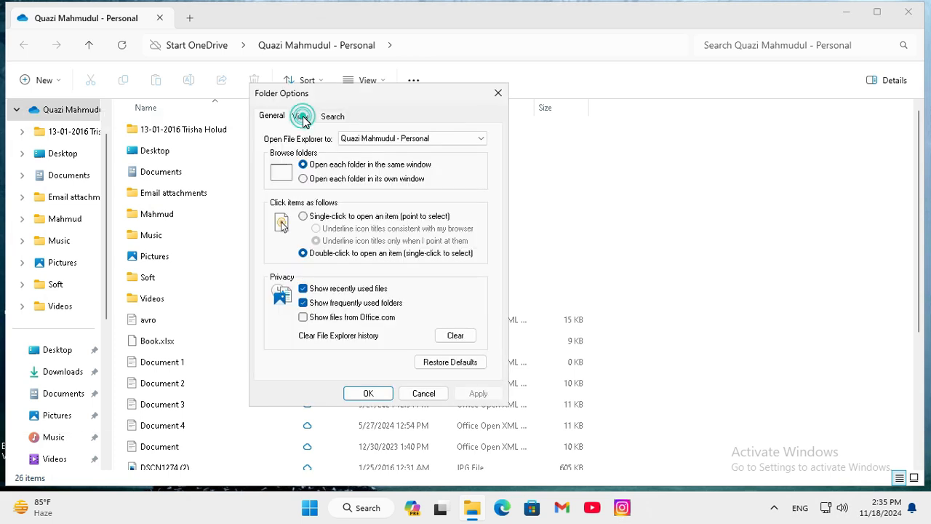
# Switch Folder Options to its View settings listing the advanced display options
pyautogui.click(300, 116)
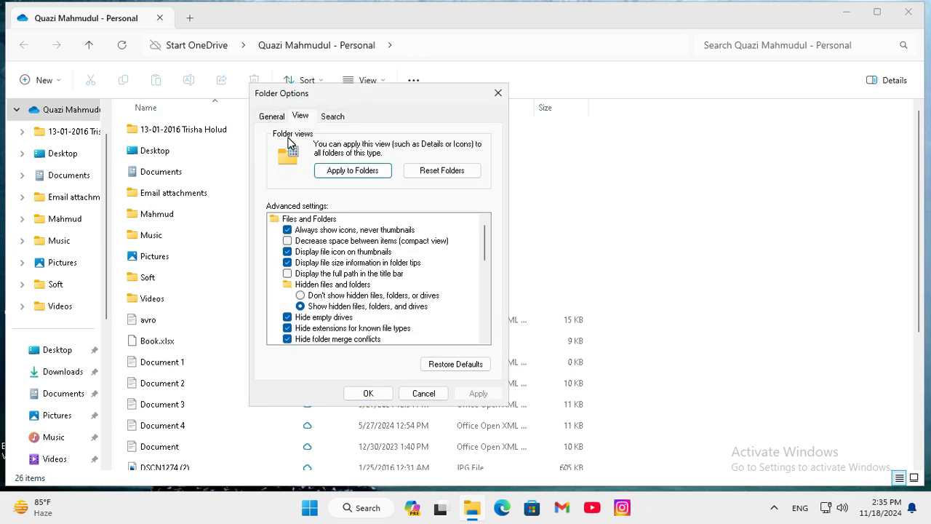
pyautogui.moveTo(305, 138)
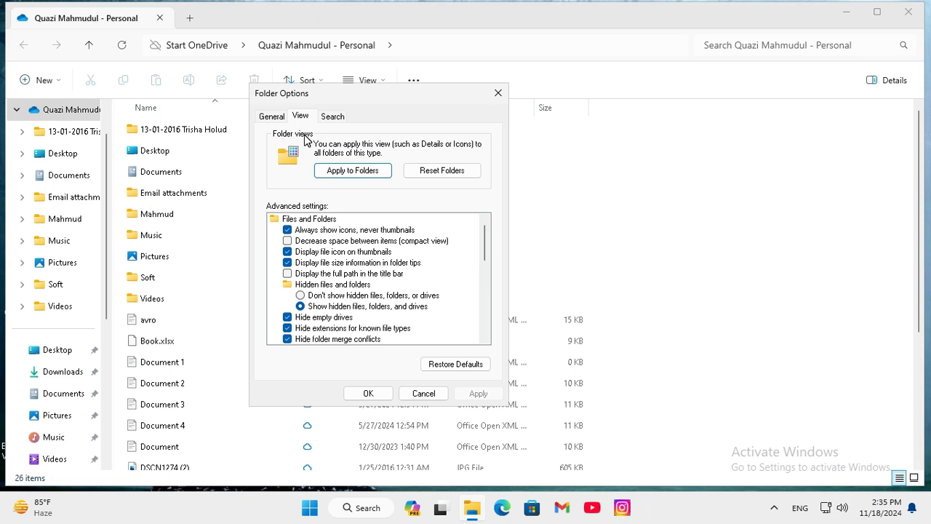
pyautogui.moveTo(425, 153)
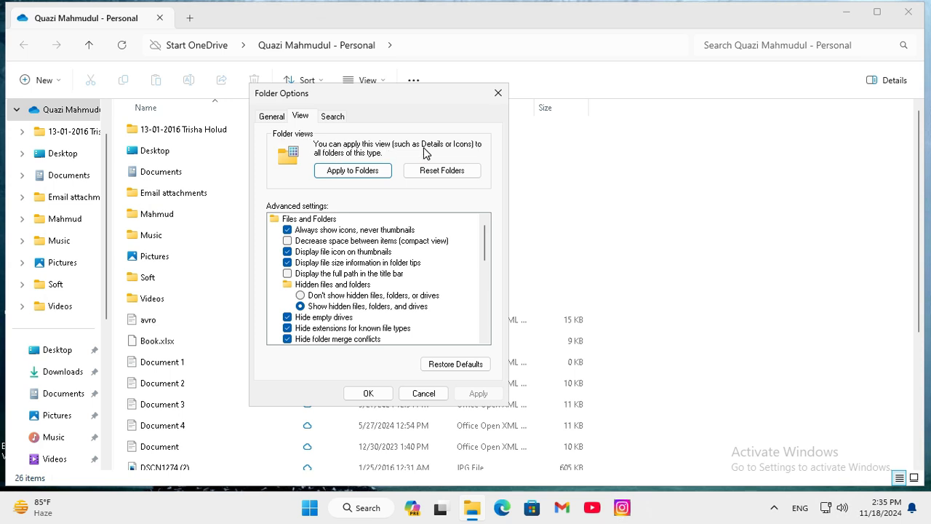
pyautogui.moveTo(454, 153)
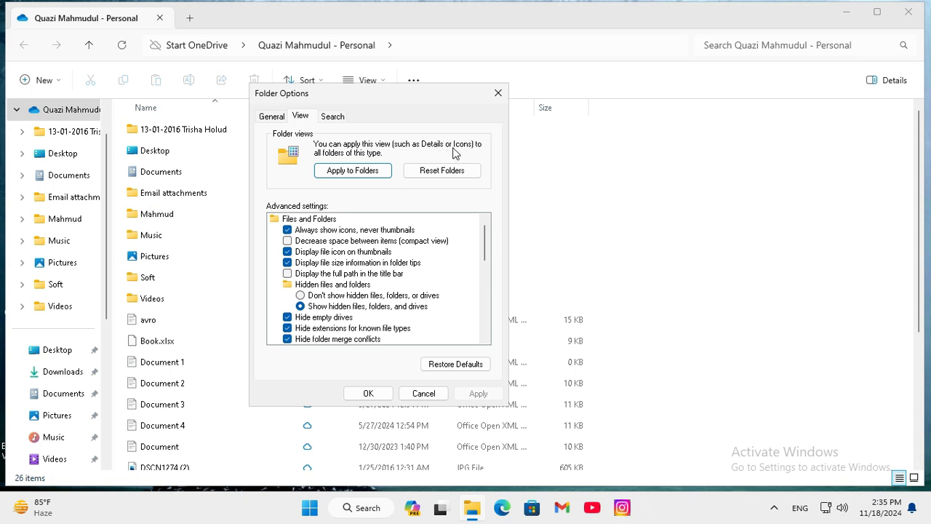
pyautogui.moveTo(343, 160)
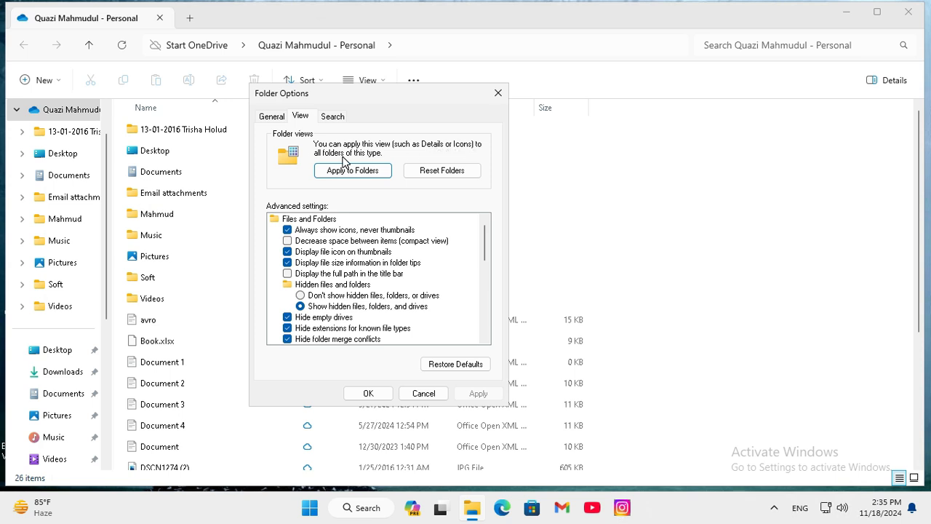
pyautogui.moveTo(370, 163)
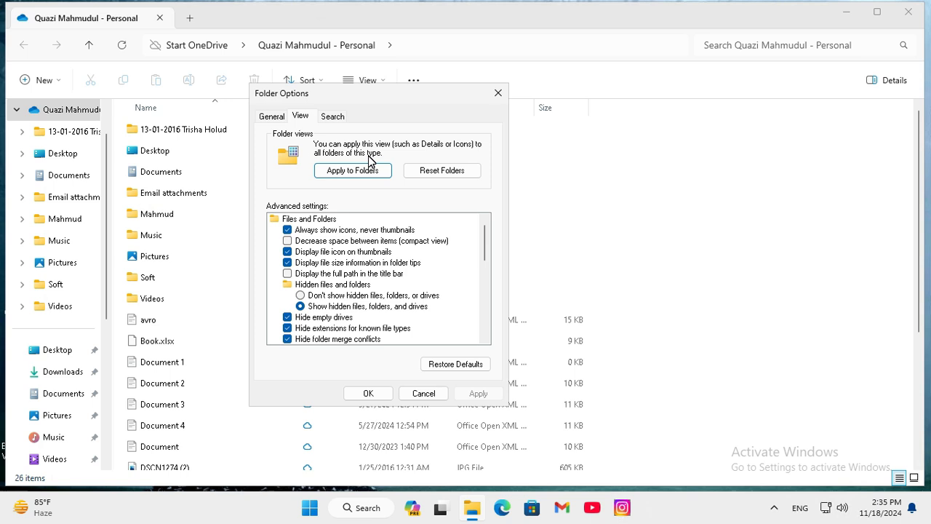
pyautogui.moveTo(433, 185)
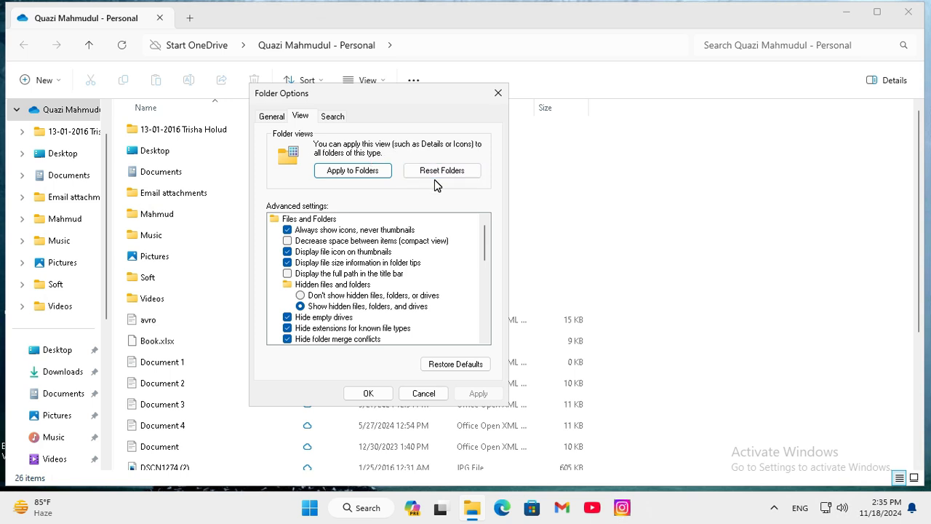
# Use Reset Folders so the Folder Views confirmation asks about restoring default views
pyautogui.click(442, 171)
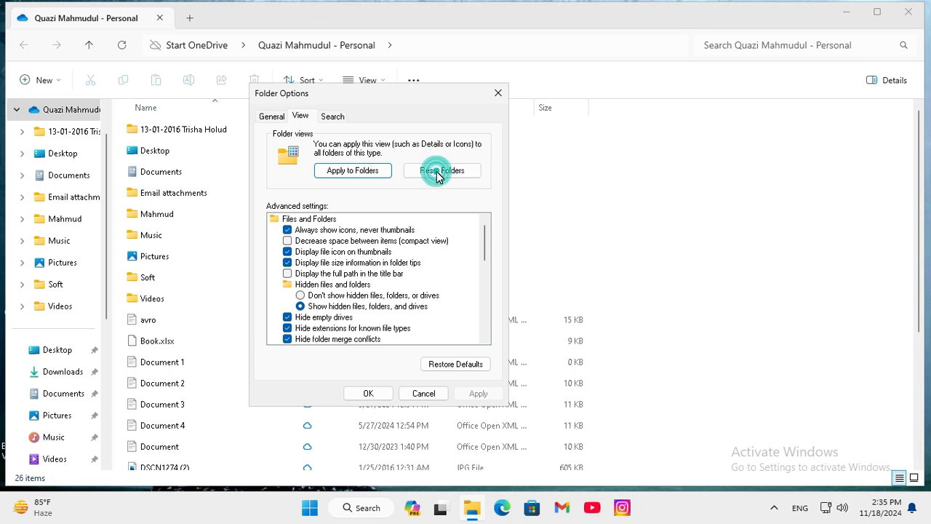
pyautogui.click(442, 170)
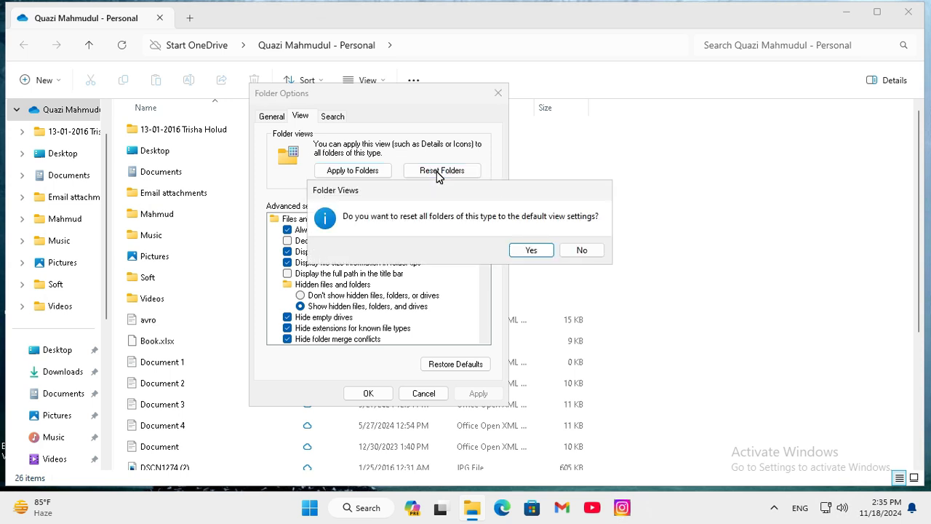
pyautogui.moveTo(414, 224)
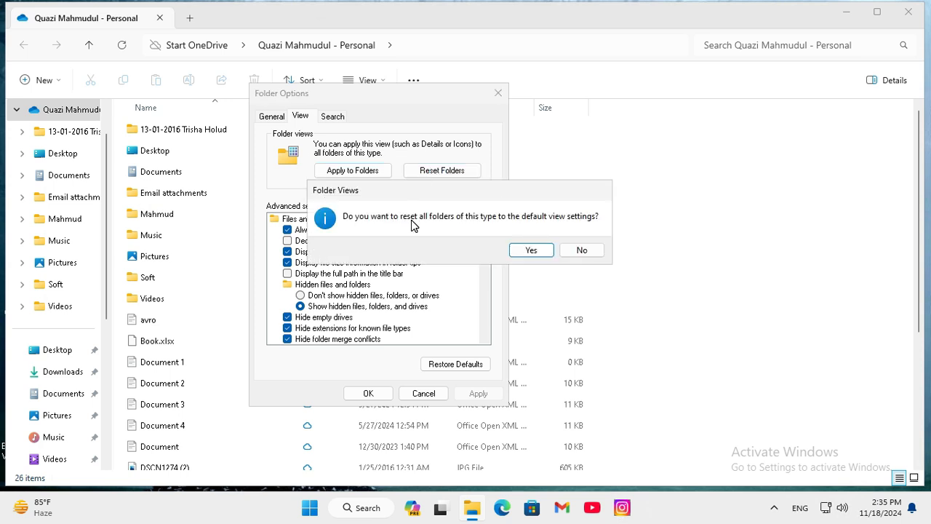
pyautogui.moveTo(481, 222)
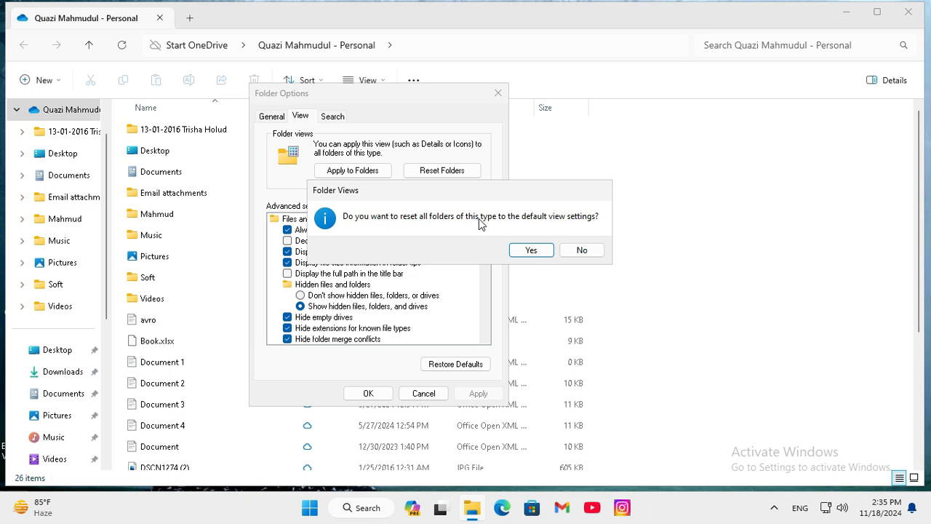
pyautogui.moveTo(523, 224)
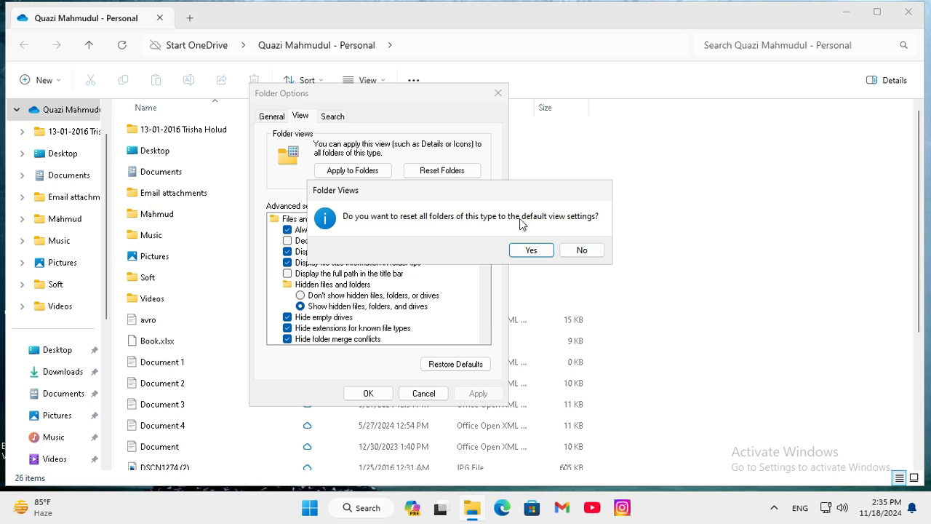
pyautogui.moveTo(588, 221)
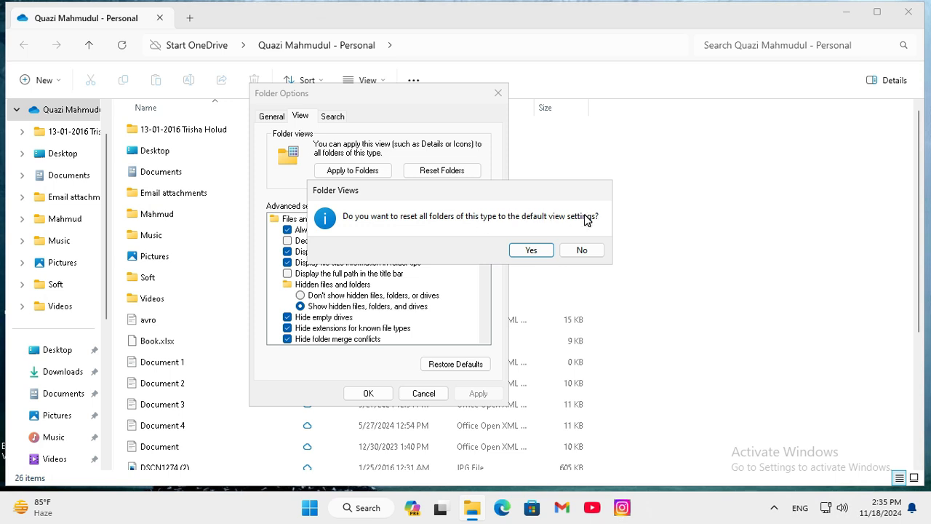
pyautogui.click(531, 250)
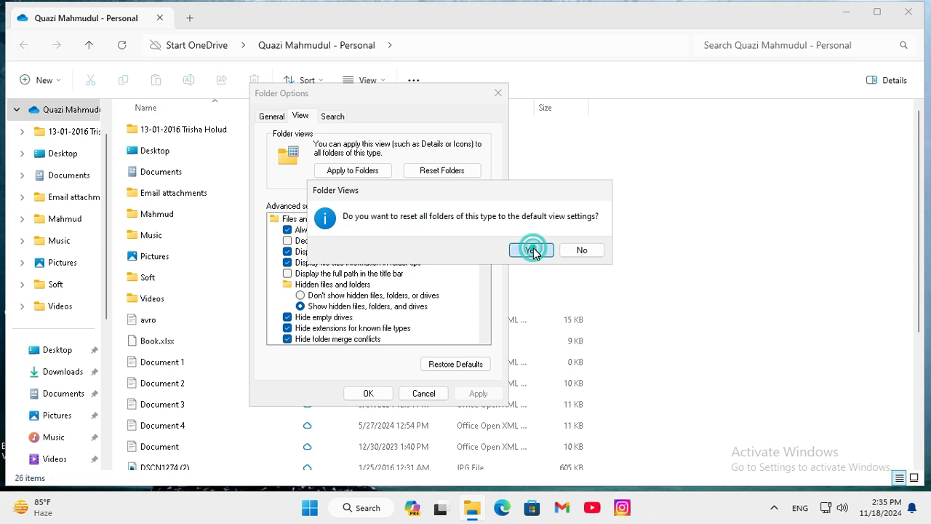
# Answer Yes to the reset and close Folder Options with OK, returning to the OneDrive listing
pyautogui.click(531, 250)
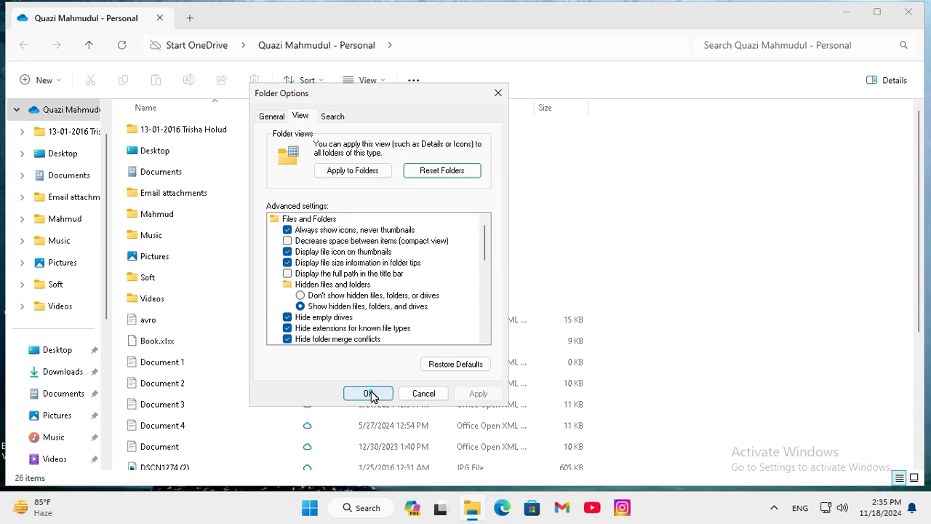
pyautogui.click(366, 393)
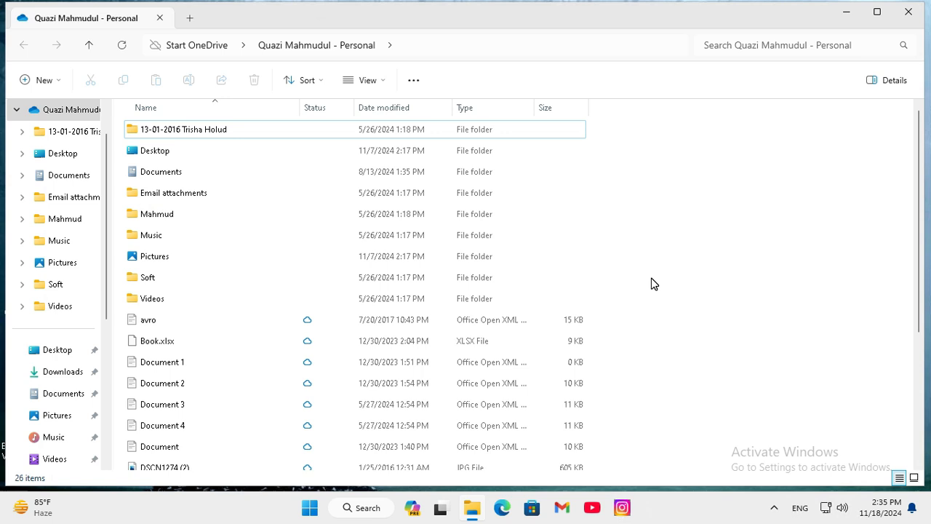